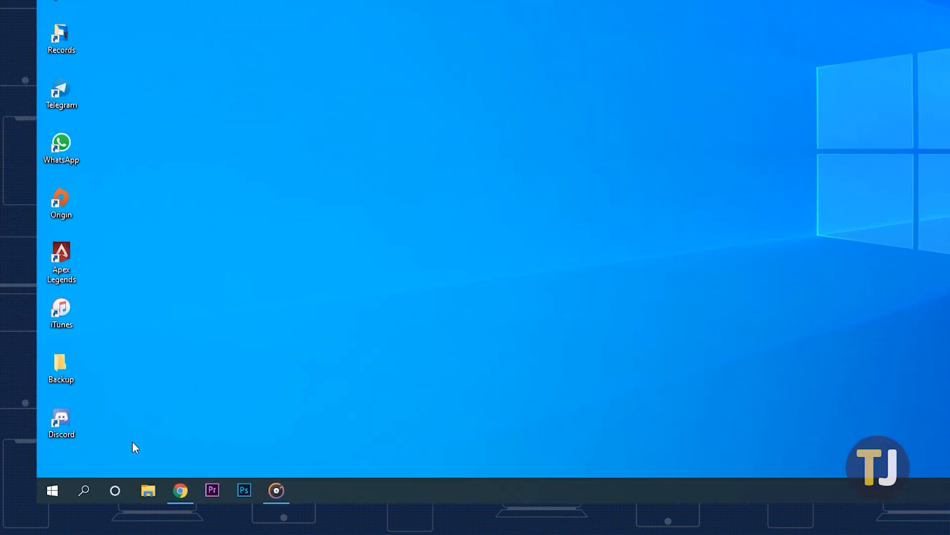
Step: Open 'Choose what the power buttons do' via Power & sleep's Additional power settings
right_click(52, 489)
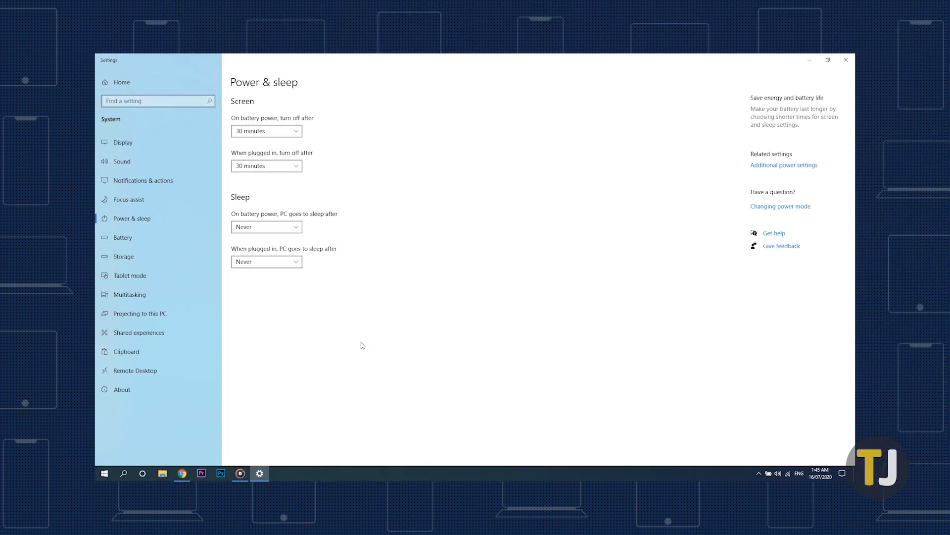
click(784, 164)
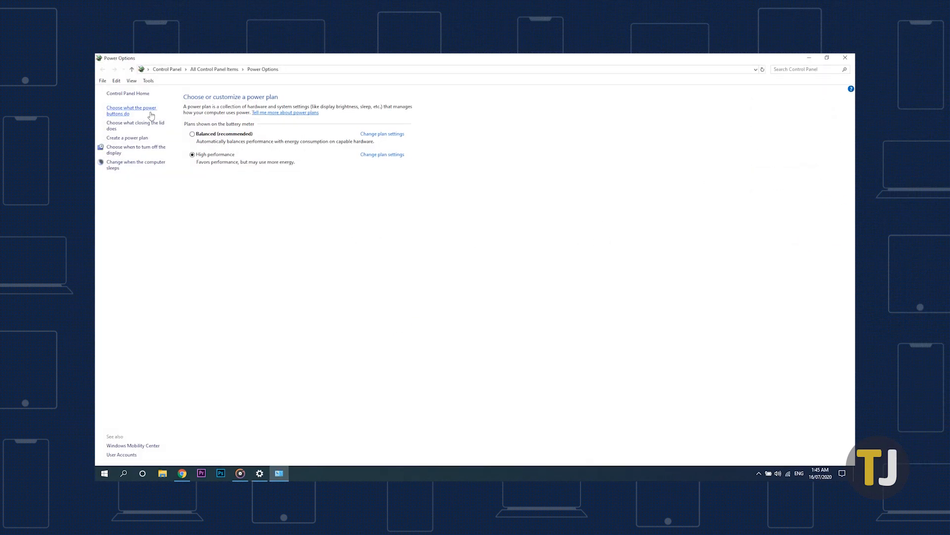
click(130, 110)
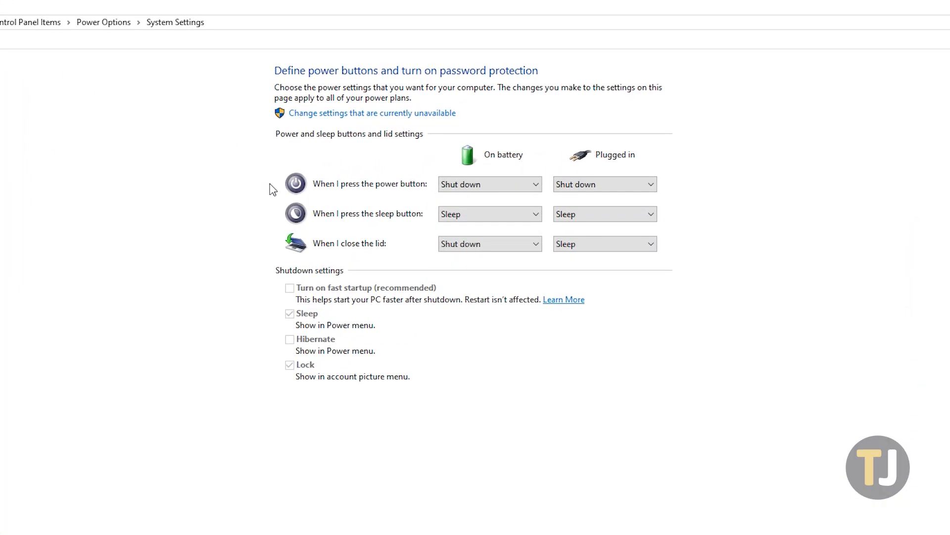